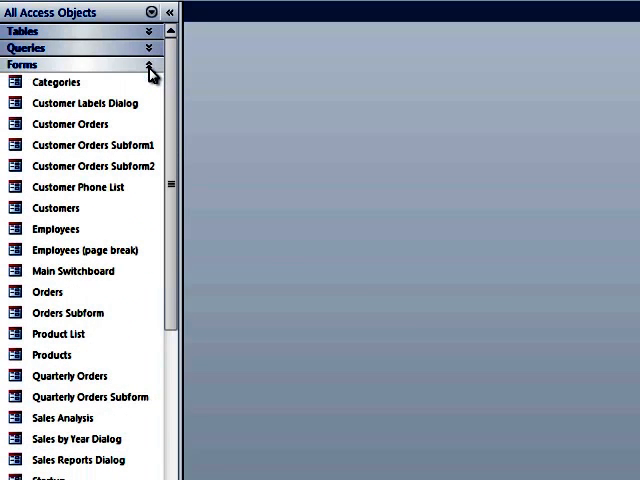
Step: Collapse the Forms and Modules groups in the navigation pane so only Tables remains expanded
click(147, 47)
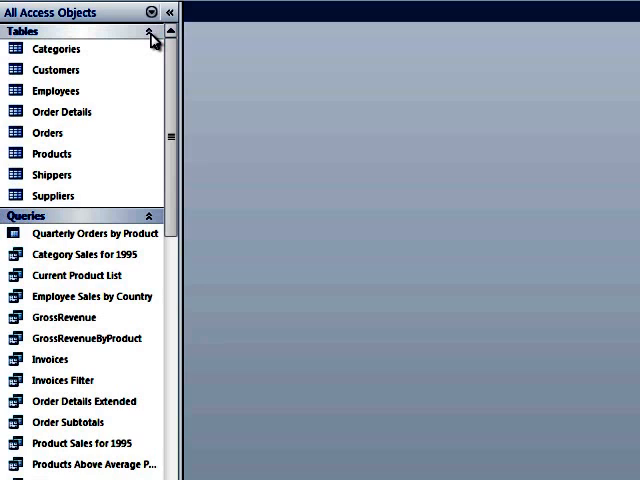
click(149, 31)
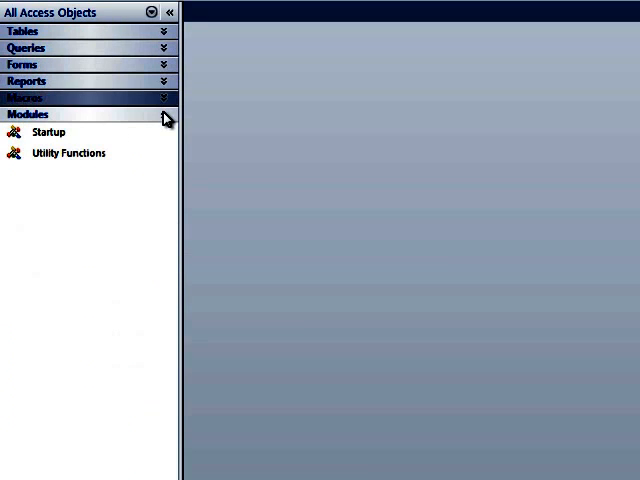
click(80, 31)
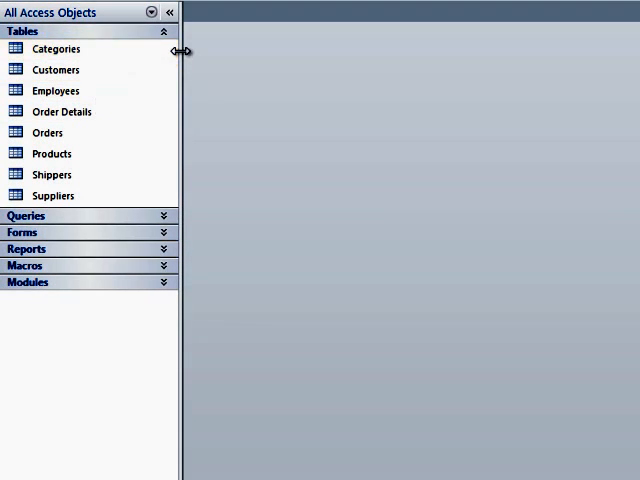
Step: Drag the navigation pane's right border out to about twice its width
drag(178, 50, 265, 50)
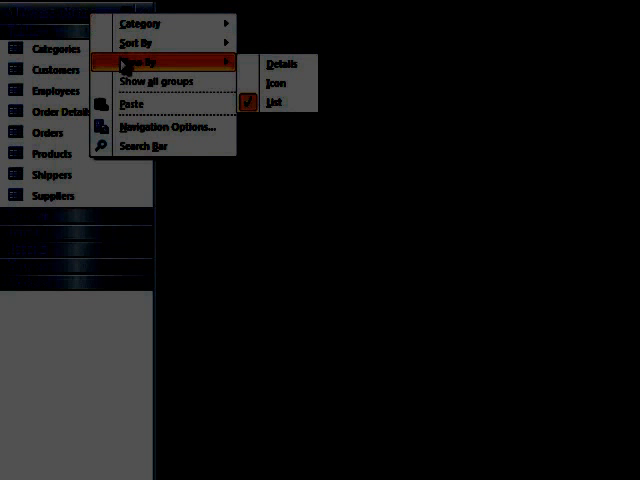
Step: Switch the pane's View By from Details to Icon, then back to List
click(282, 63)
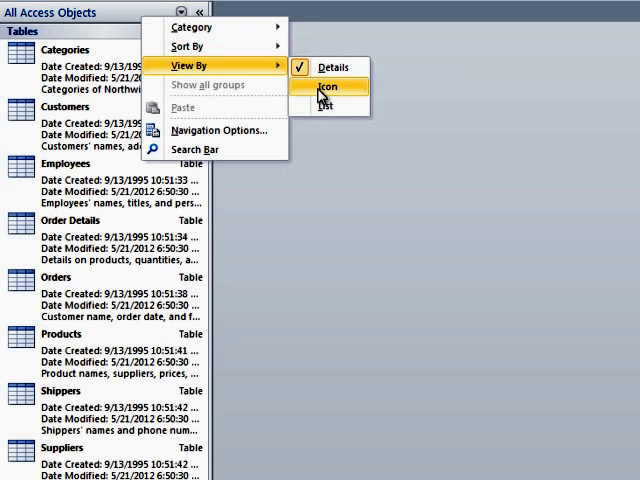
click(328, 86)
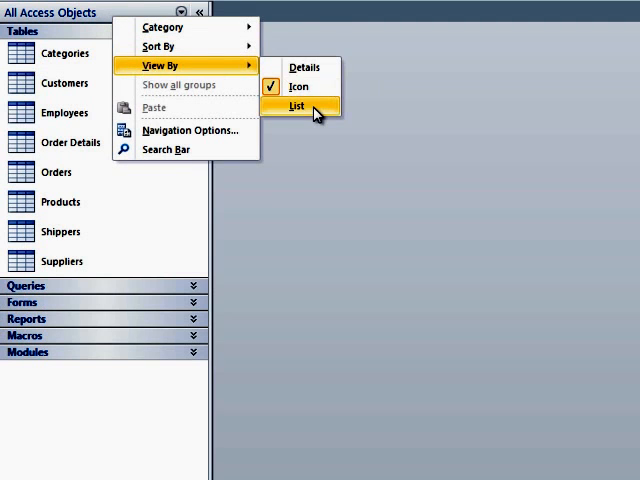
click(295, 106)
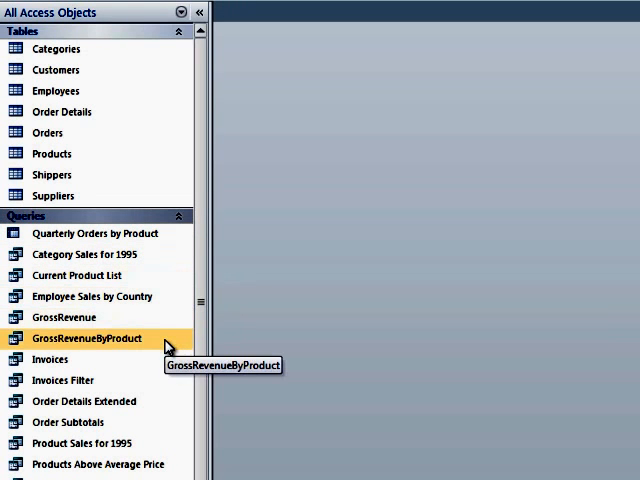
mouse_move(135, 13)
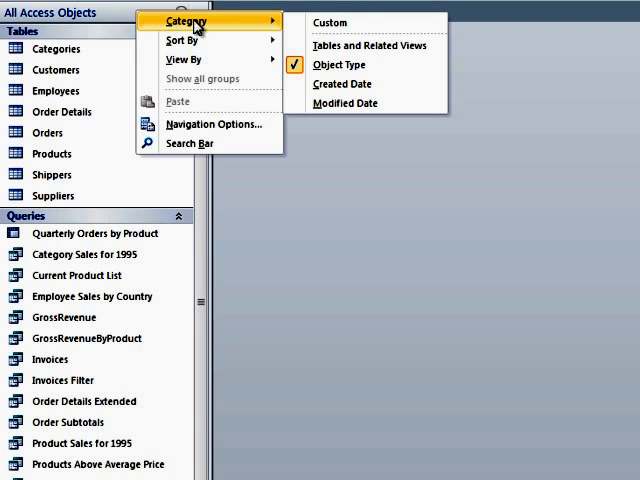
mouse_move(343, 64)
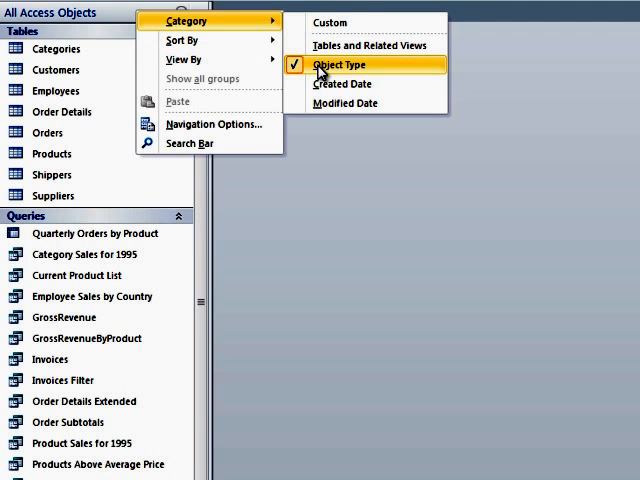
mouse_move(345, 103)
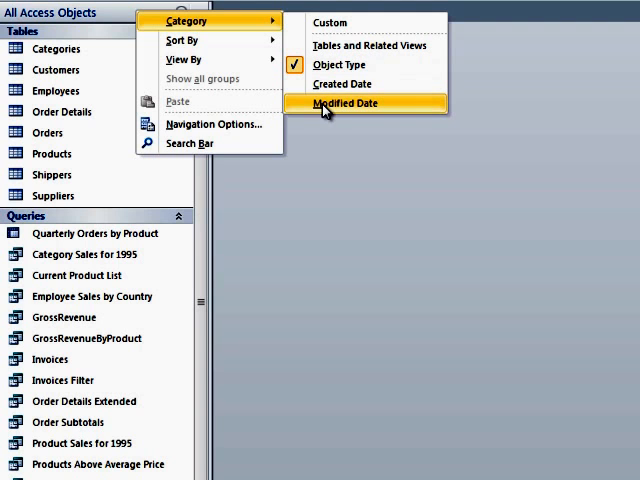
mouse_move(370, 45)
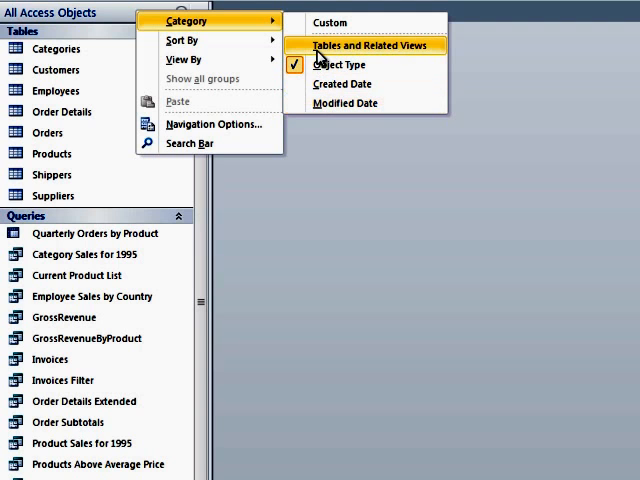
mouse_move(345, 103)
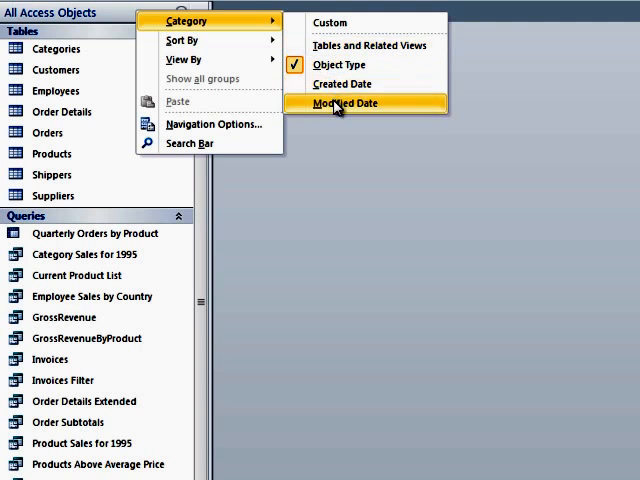
mouse_move(330, 22)
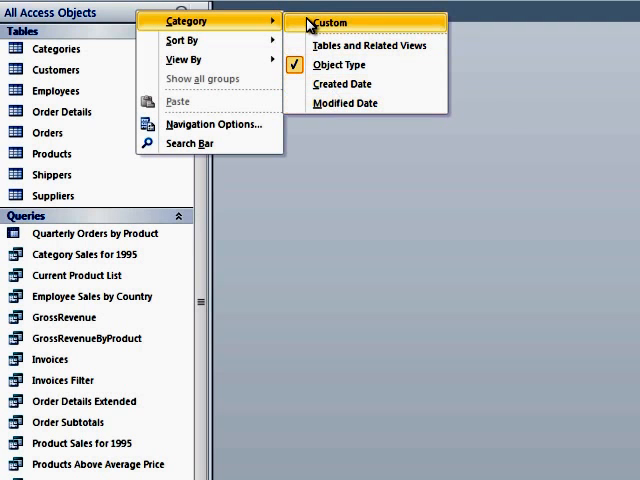
mouse_move(345, 103)
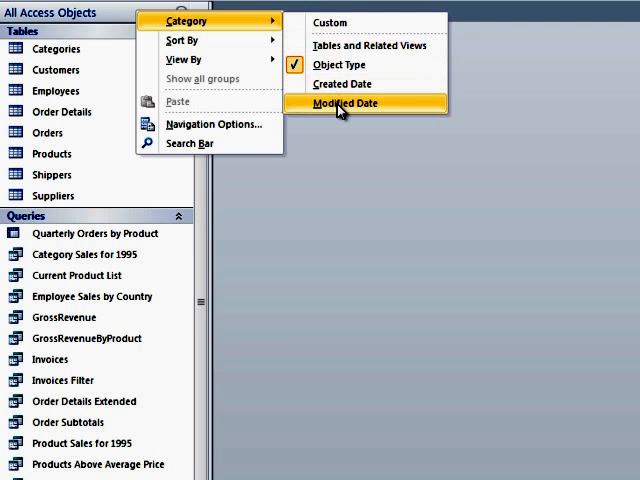
click(344, 103)
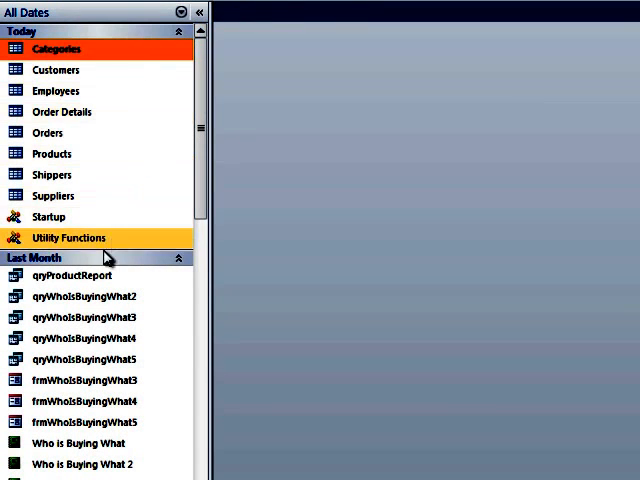
mouse_move(90, 244)
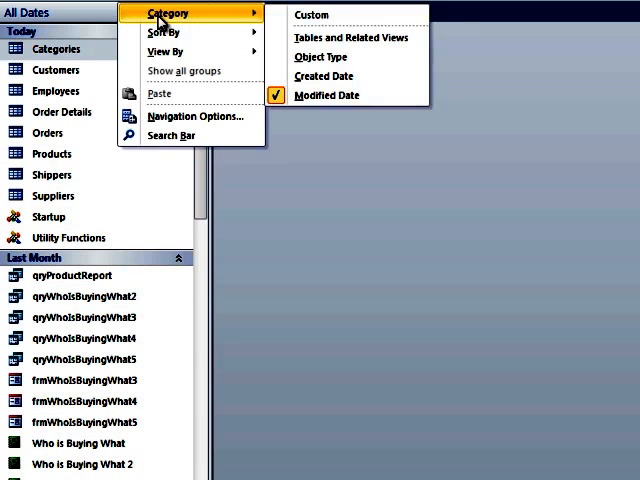
mouse_move(351, 37)
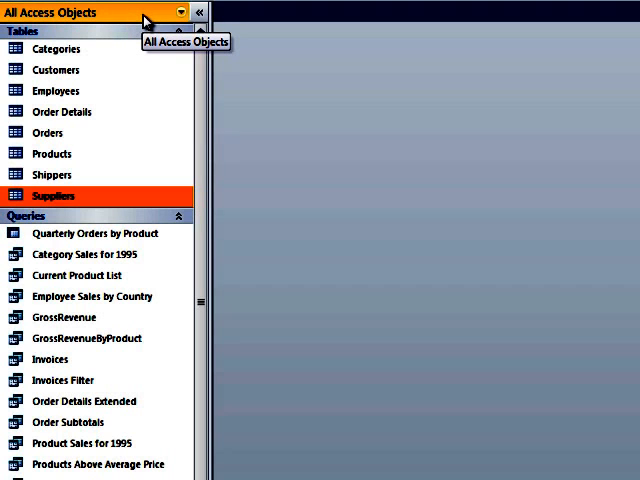
Step: Filter the pane to Tables, then Queries, then back to All Access Objects
click(181, 11)
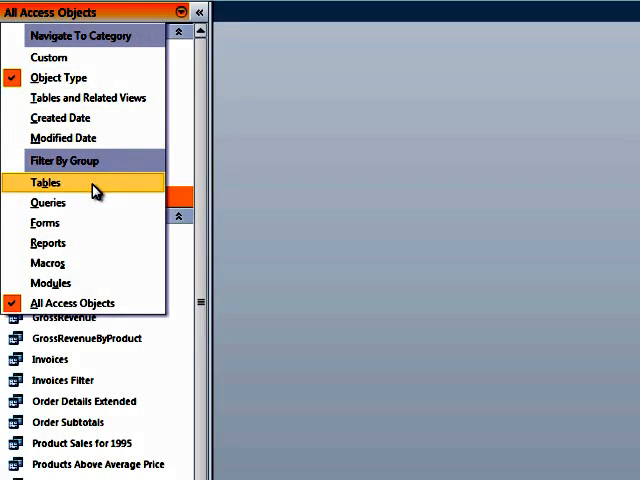
click(46, 182)
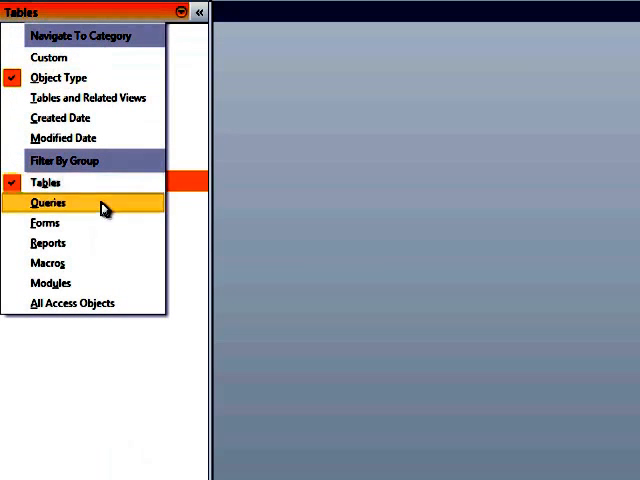
click(49, 202)
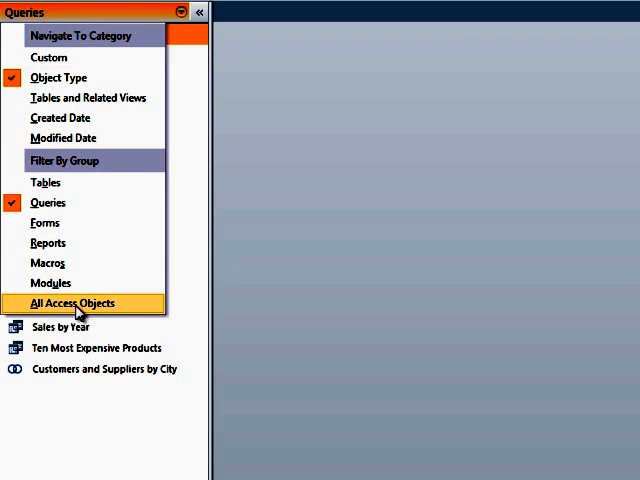
click(73, 303)
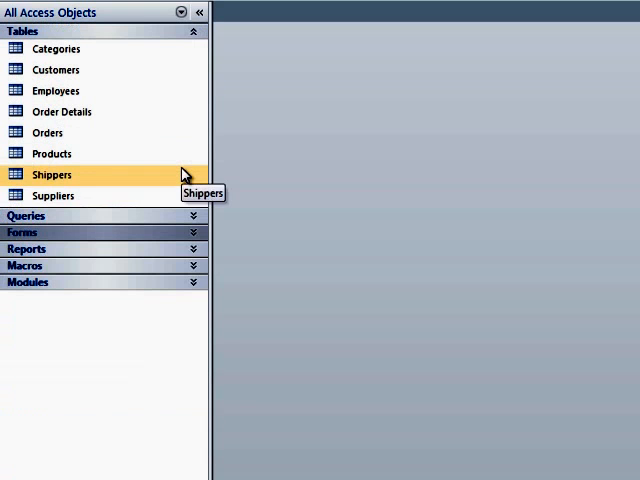
mouse_move(195, 252)
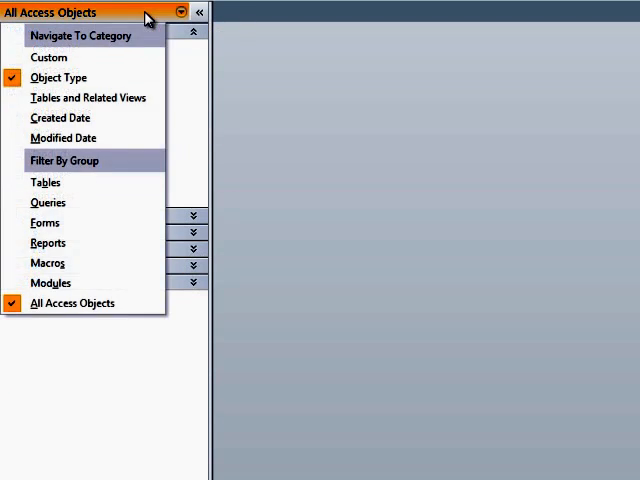
mouse_move(148, 148)
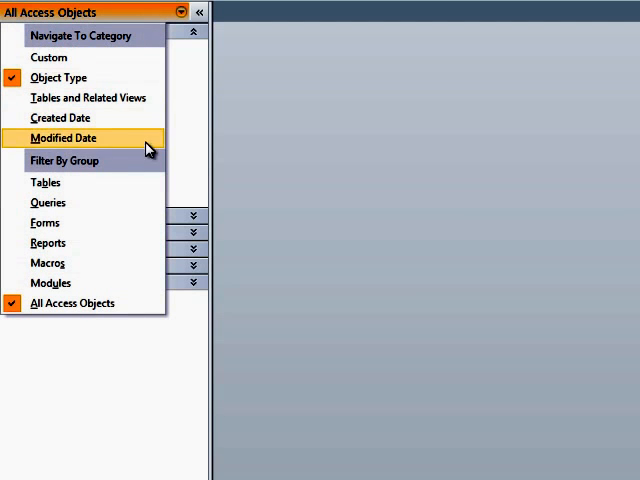
mouse_move(137, 138)
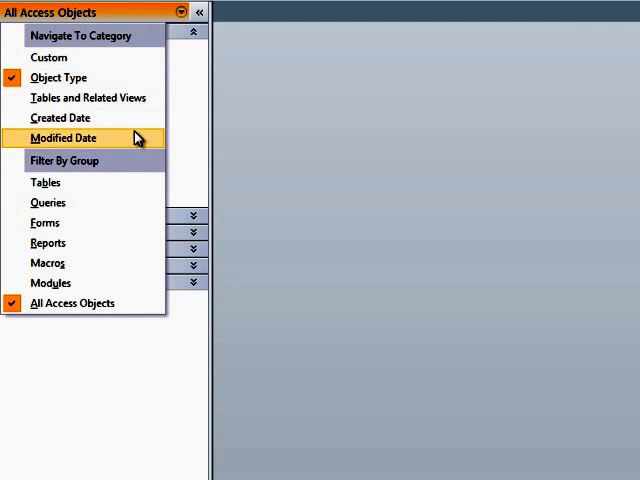
mouse_move(110, 77)
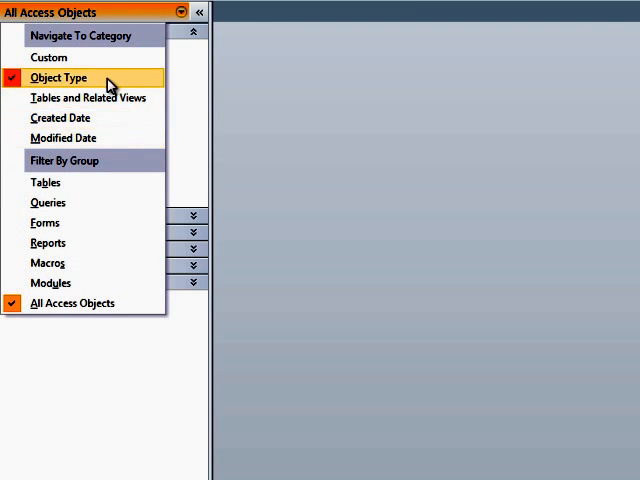
mouse_move(100, 118)
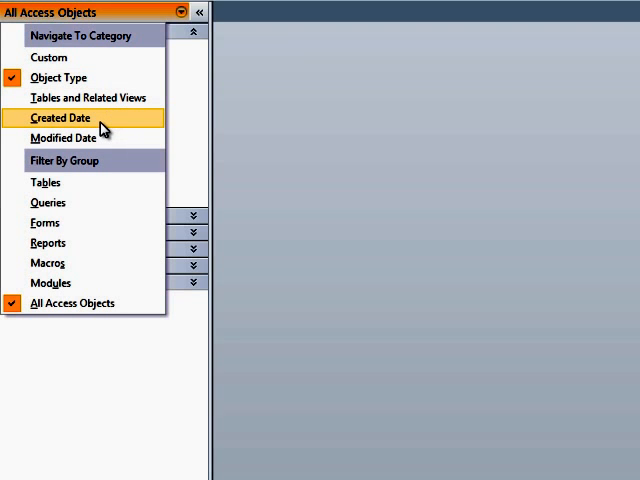
click(66, 118)
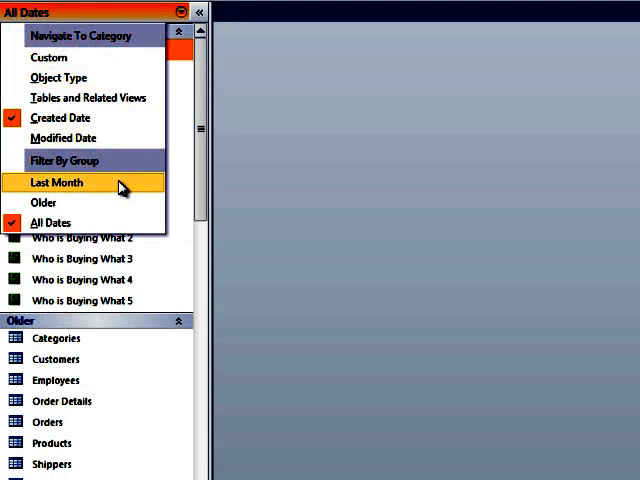
click(55, 182)
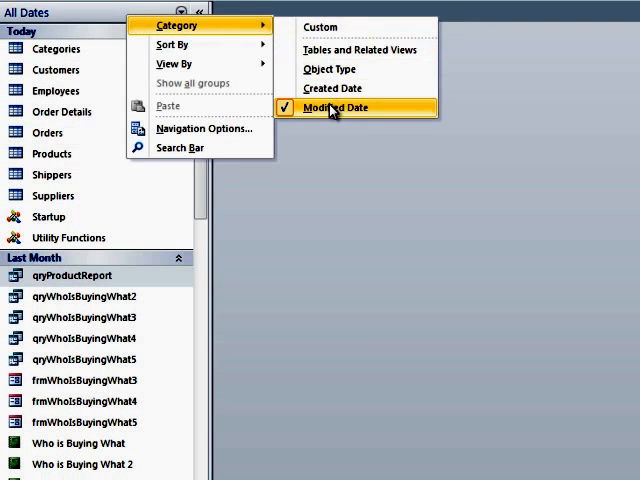
mouse_move(330, 68)
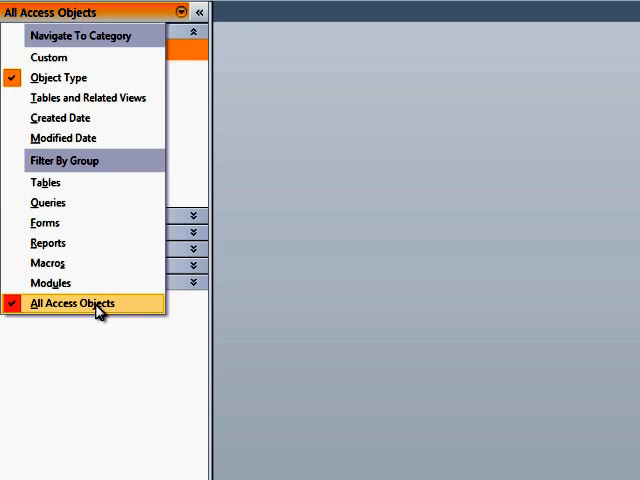
click(87, 303)
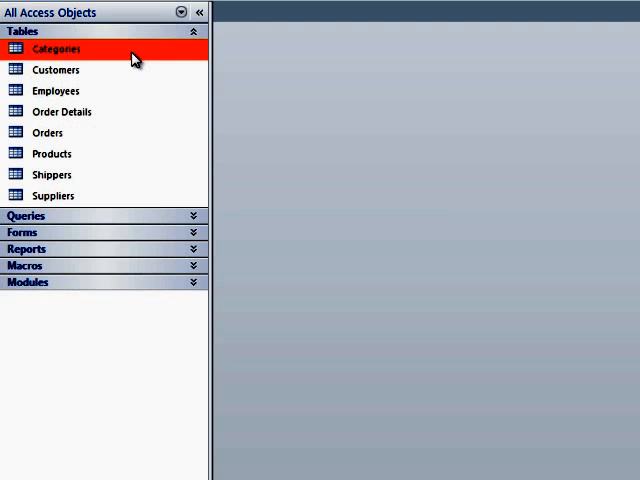